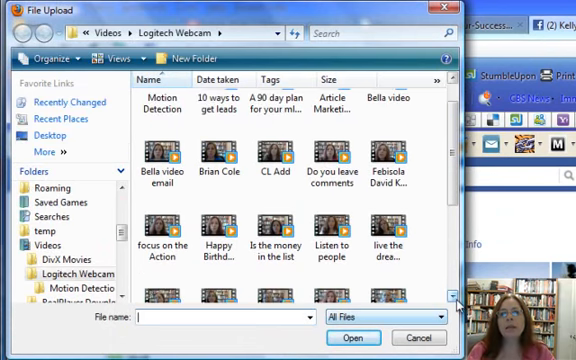
Step: Choose the 'Meet Up Groups' video from the Logitech Webcam folder for upload
scroll("down", 3)
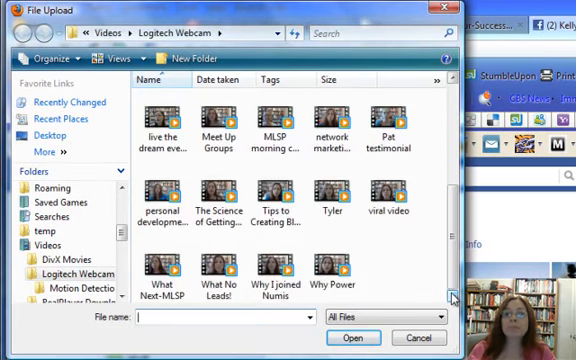
left_click(160, 210)
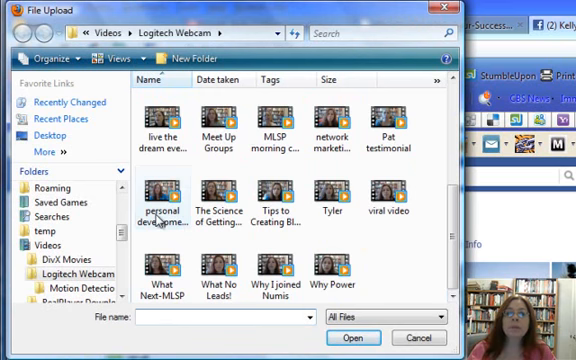
mouse_move(232, 118)
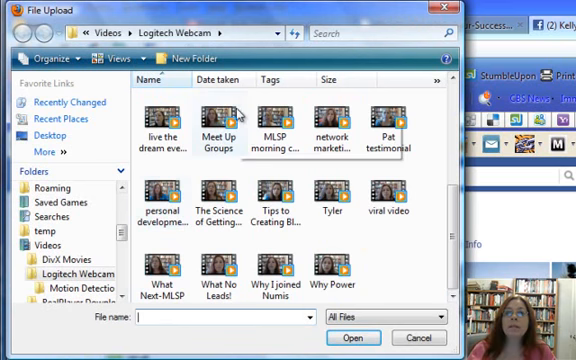
mouse_move(234, 110)
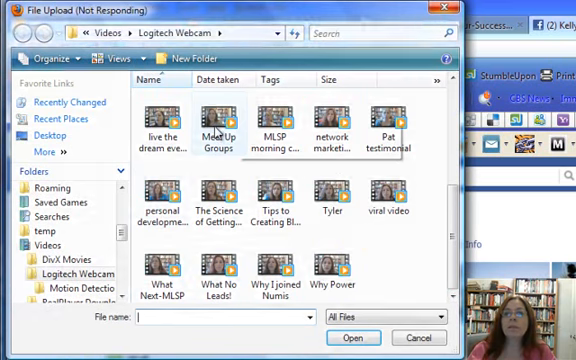
left_click(212, 130)
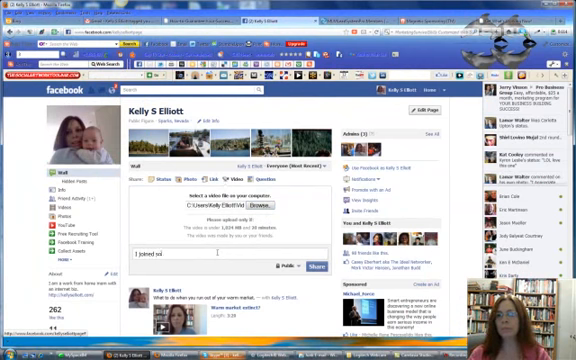
Step: Write the caption 'some Meet Ups Groups!' for the video wall post
type("some Meet Ups")
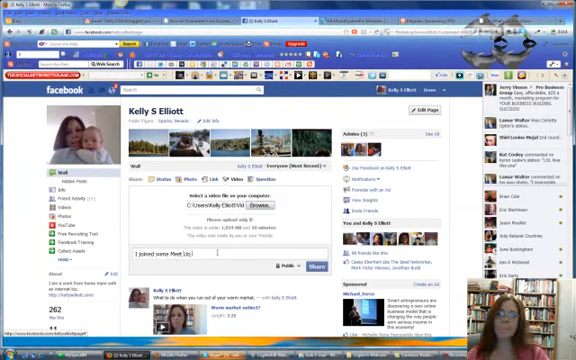
type("Groups!")
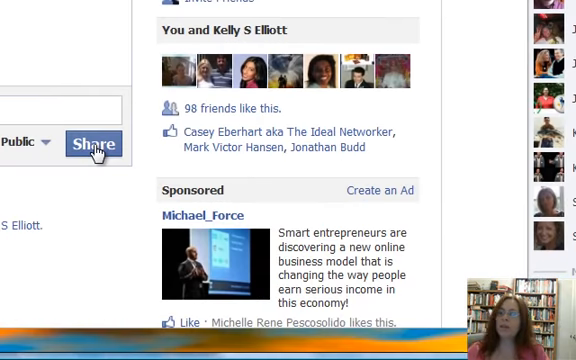
mouse_move(400, 322)
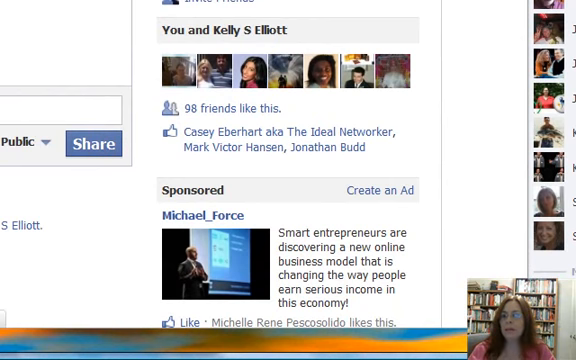
mouse_move(96, 188)
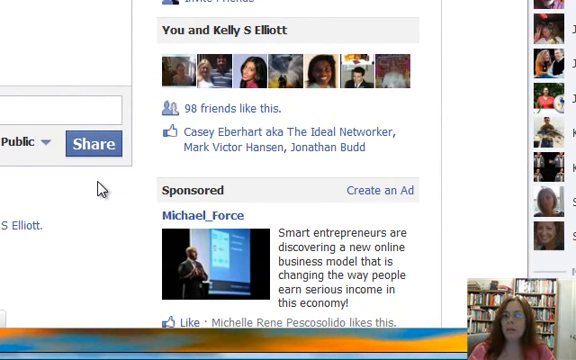
mouse_move(66, 238)
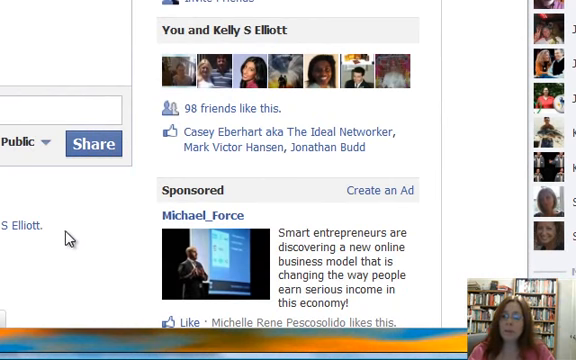
mouse_move(452, 322)
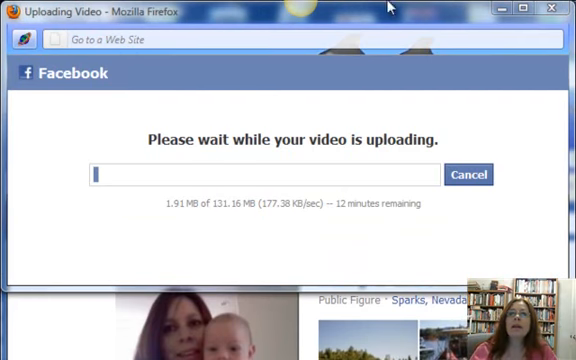
mouse_move(44, 324)
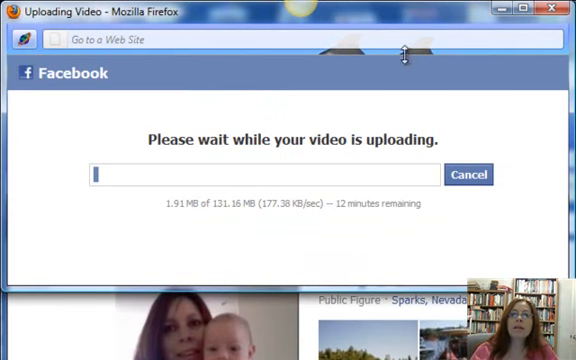
mouse_move(452, 88)
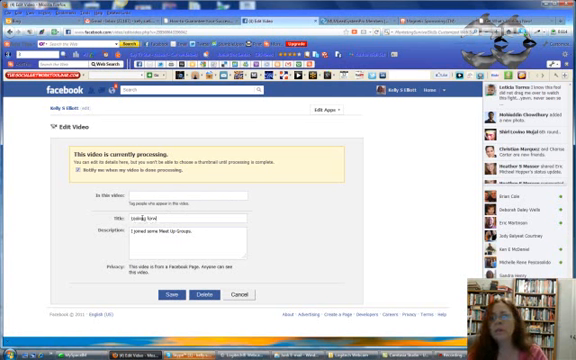
Step: Enter 'Looking forward to' in the video's title field while it processes
type("Looking forward to my First Meet up Group")
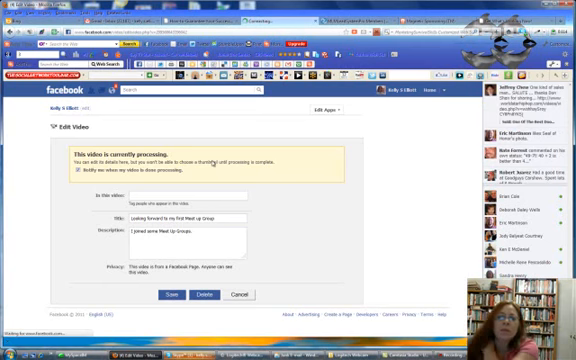
mouse_move(256, 174)
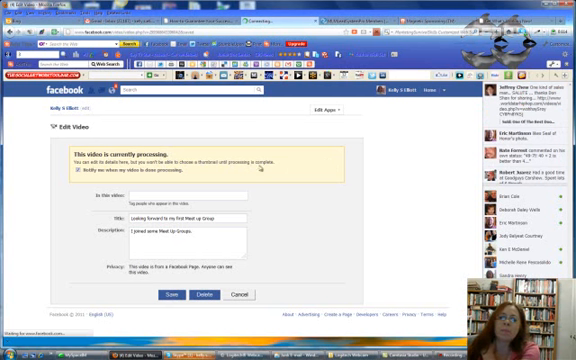
mouse_move(180, 132)
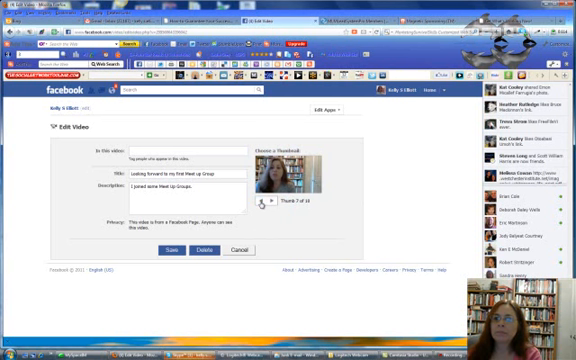
Step: Save the video's title, description and thumbnail details
left_click(268, 204)
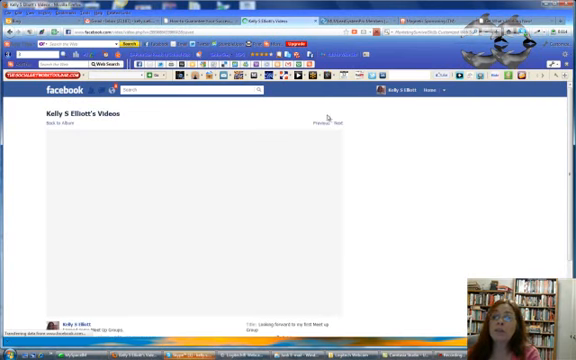
mouse_move(148, 304)
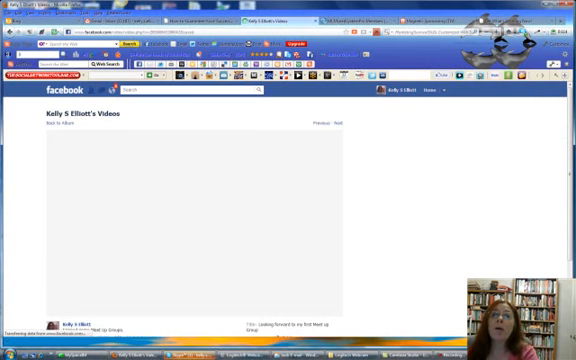
mouse_move(224, 210)
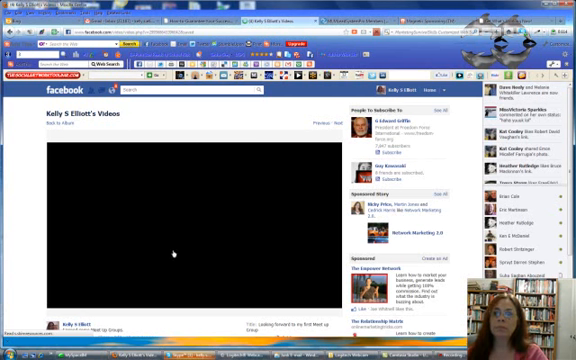
Step: Scroll below the video player and select the area under it
scroll("down", 3)
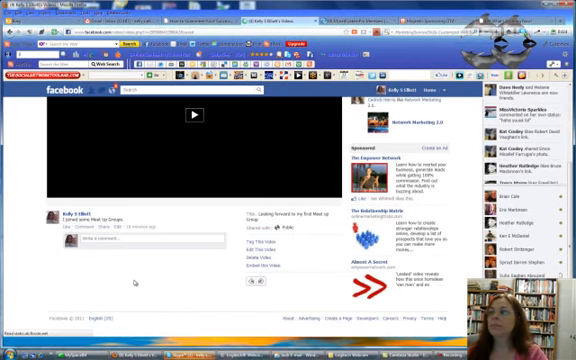
left_click(190, 114)
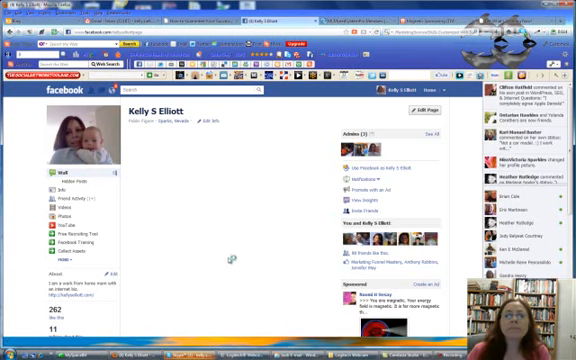
mouse_move(228, 252)
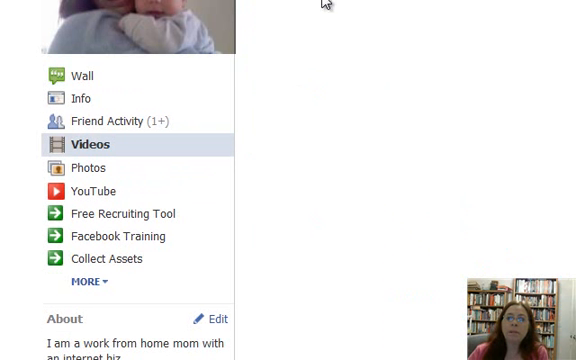
Step: Show the profile's Videos grid from the left sidebar
left_click(88, 144)
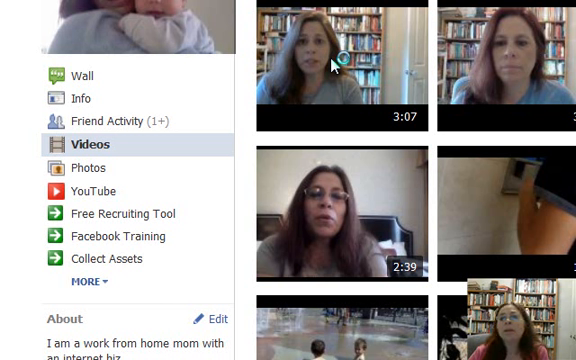
mouse_move(428, 118)
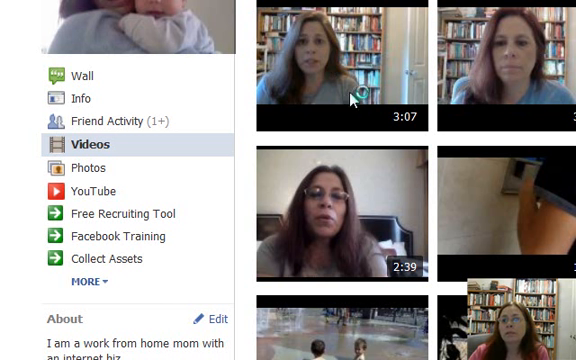
mouse_move(356, 48)
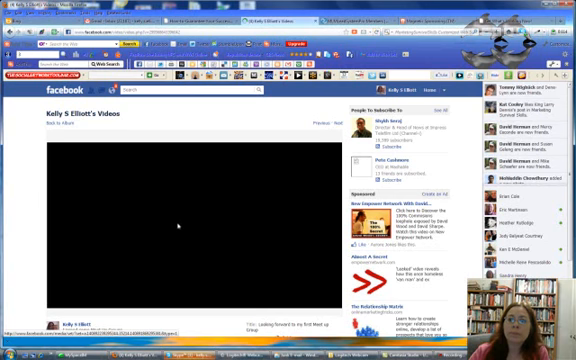
Step: Play the newest Meet Up Groups video to check it, then pause playback
scroll("down", 3)
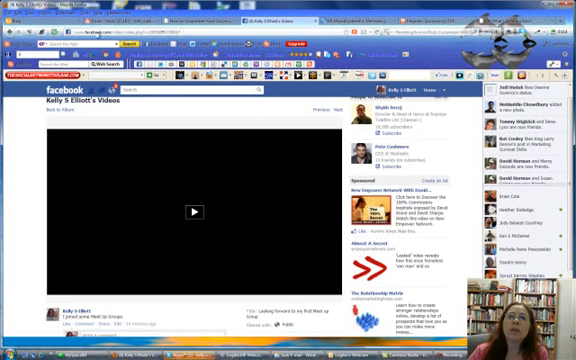
left_click(192, 210)
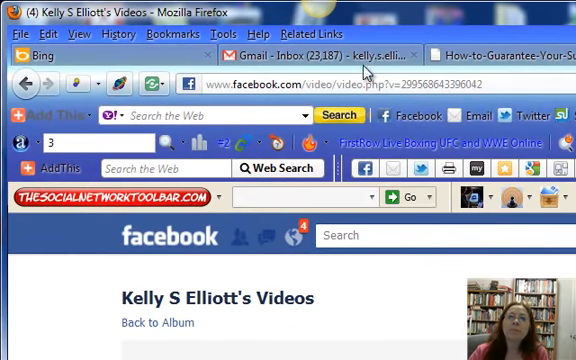
mouse_move(504, 90)
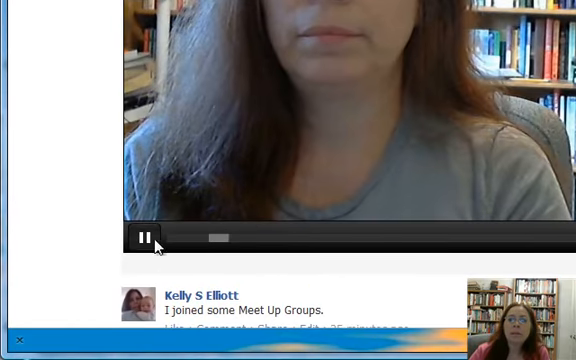
left_click(144, 236)
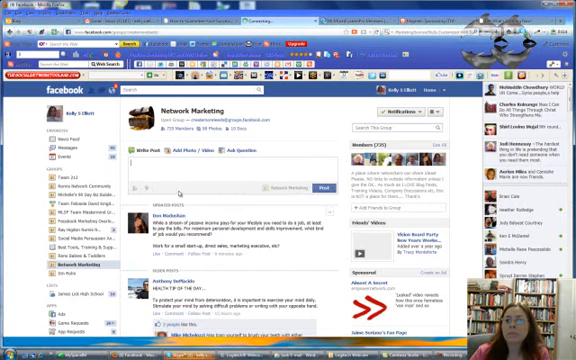
left_click(320, 184)
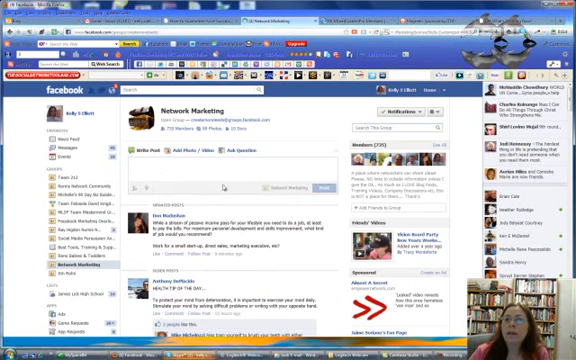